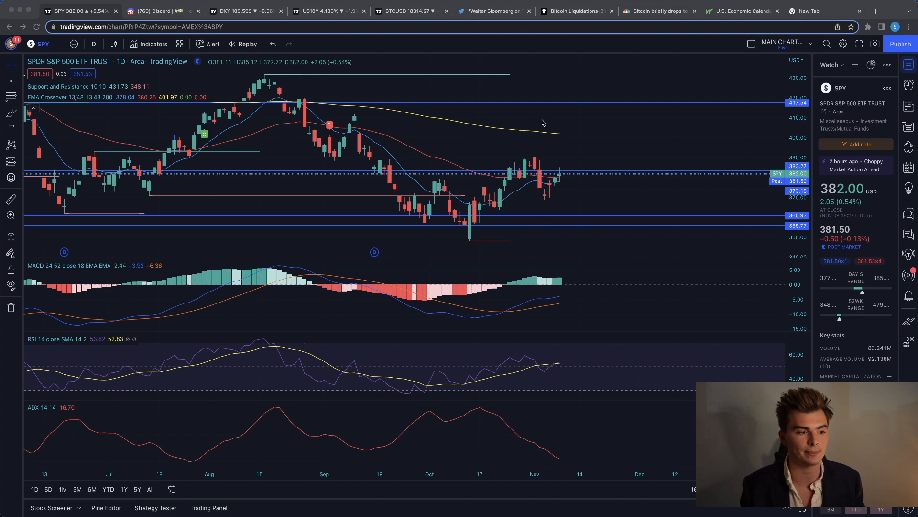
mouse_move(568, 177)
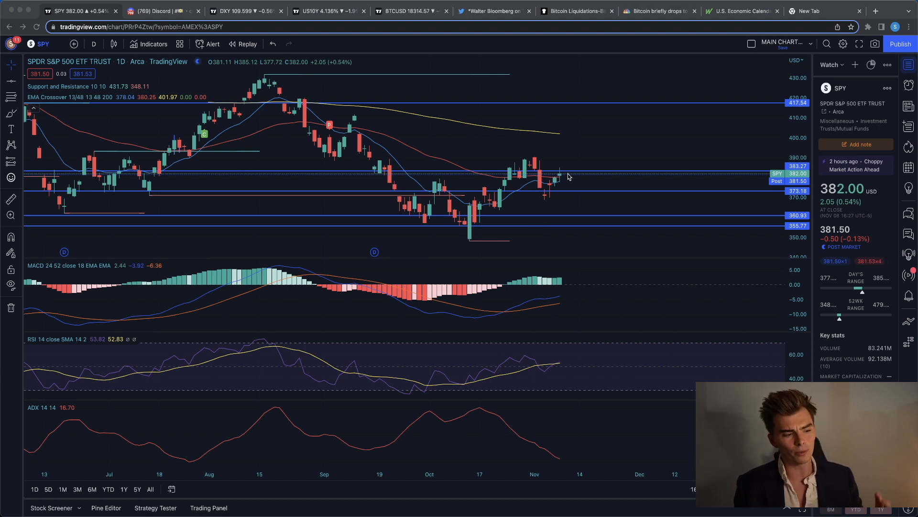
mouse_move(572, 178)
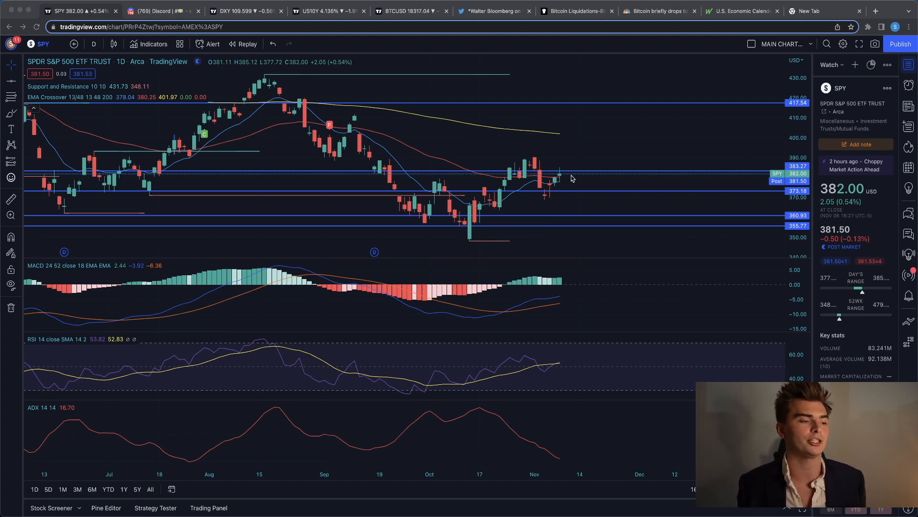
mouse_move(540, 210)
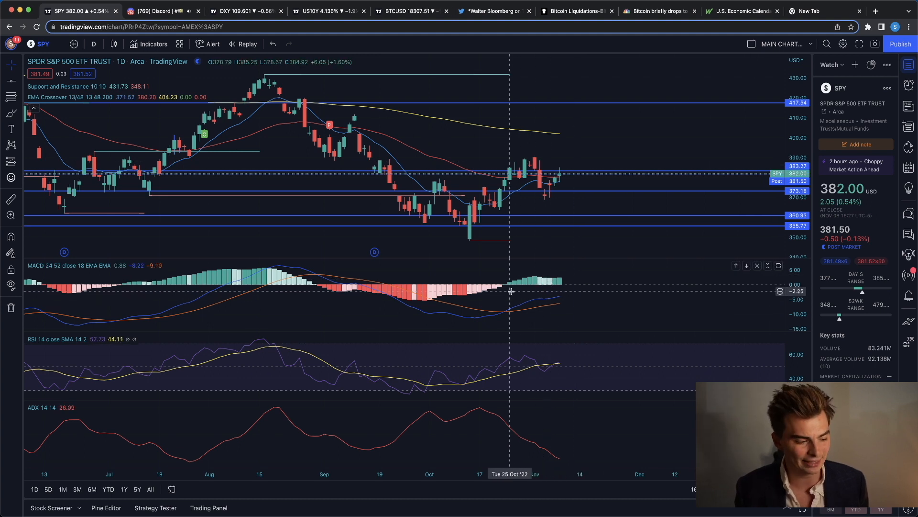
mouse_move(557, 355)
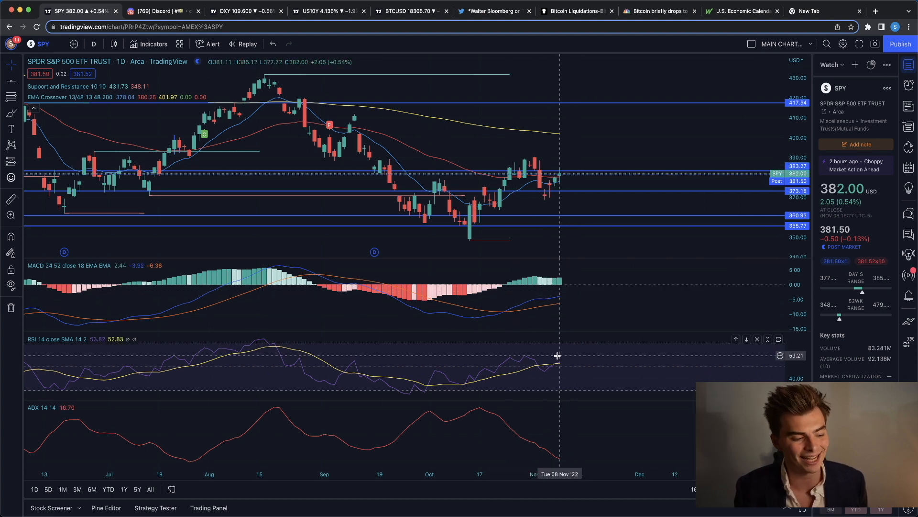
mouse_move(512, 363)
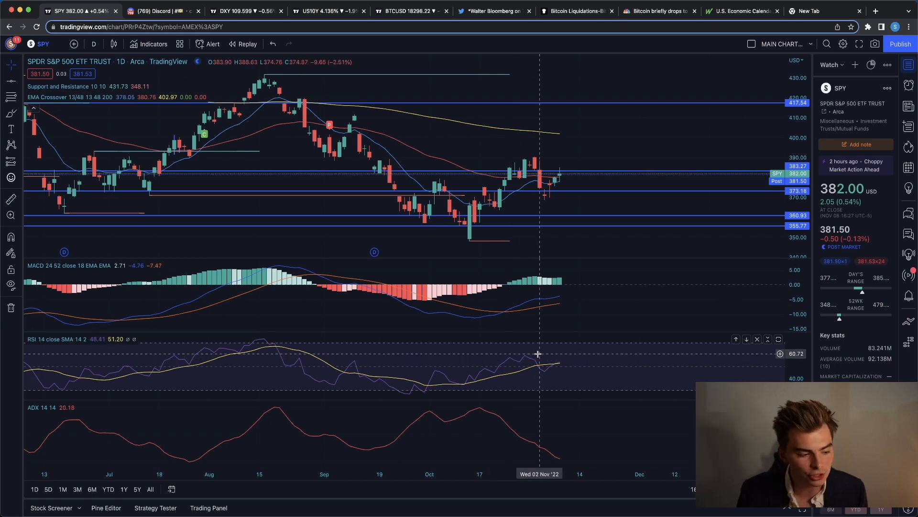
mouse_move(603, 249)
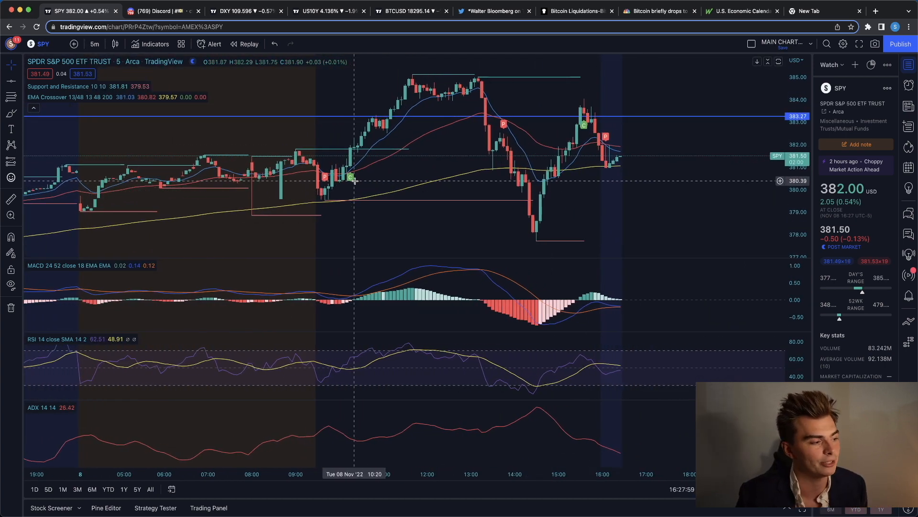
mouse_move(336, 198)
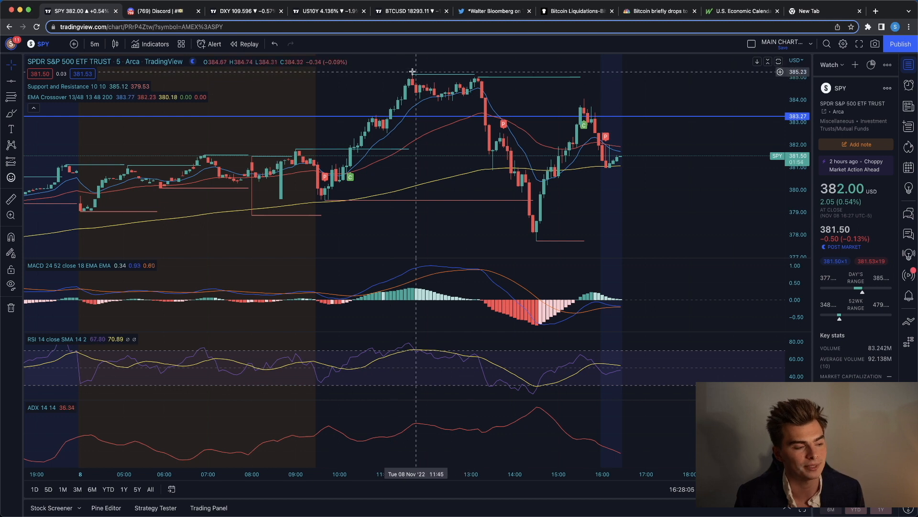
mouse_move(438, 82)
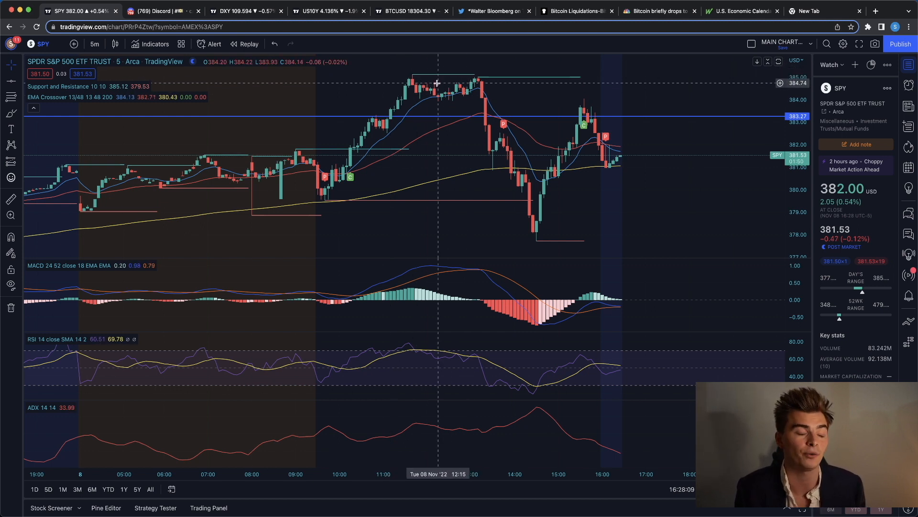
mouse_move(432, 91)
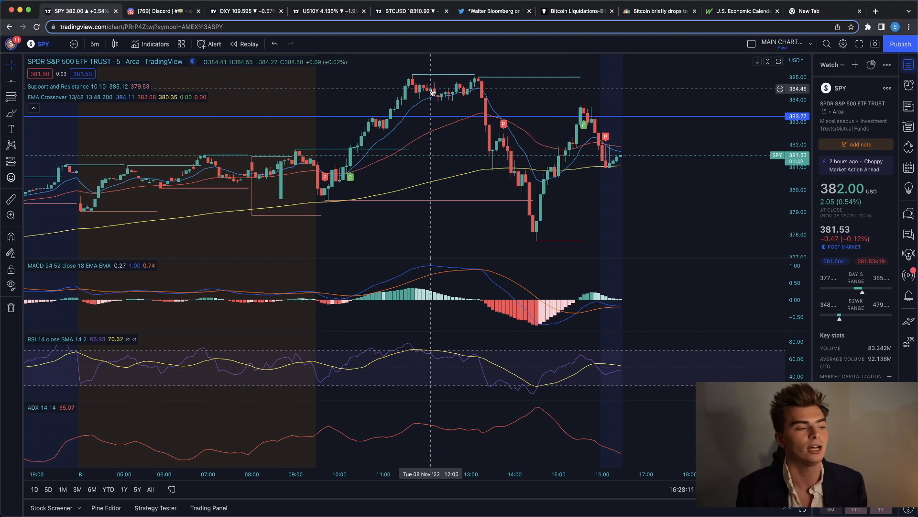
mouse_move(415, 96)
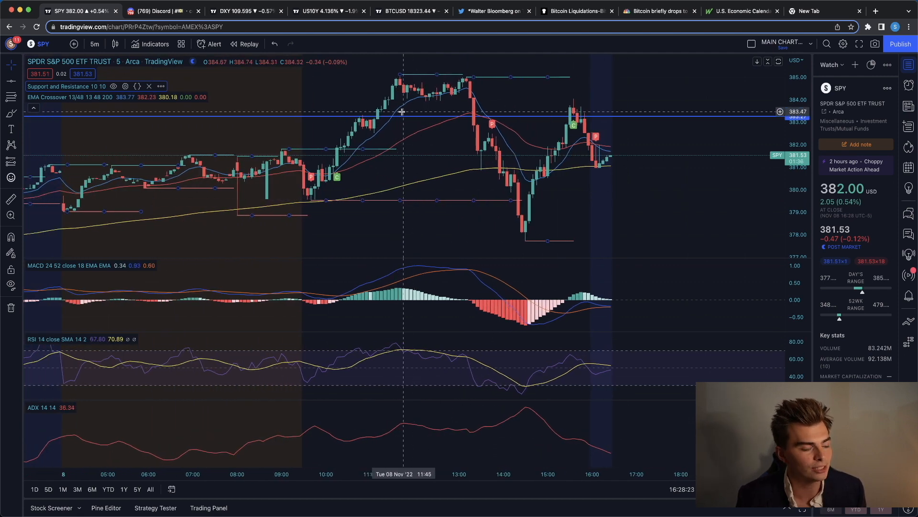
mouse_move(414, 188)
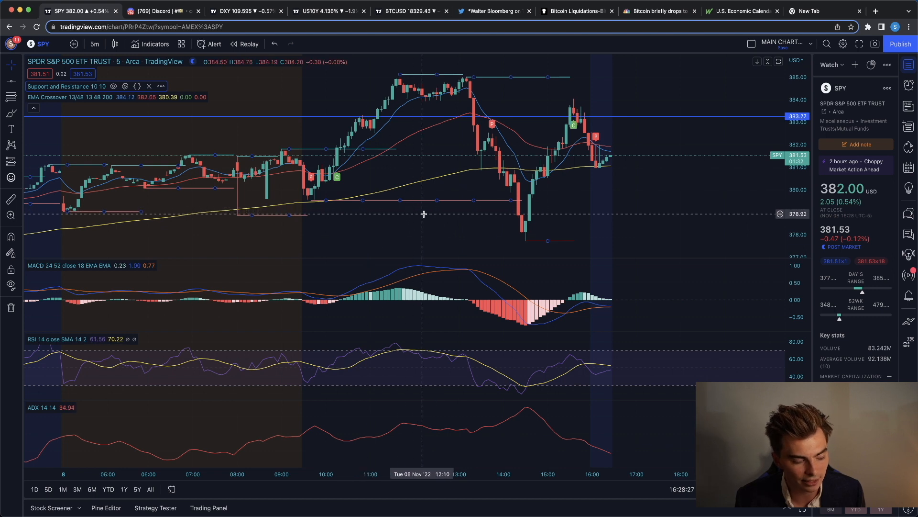
mouse_move(408, 119)
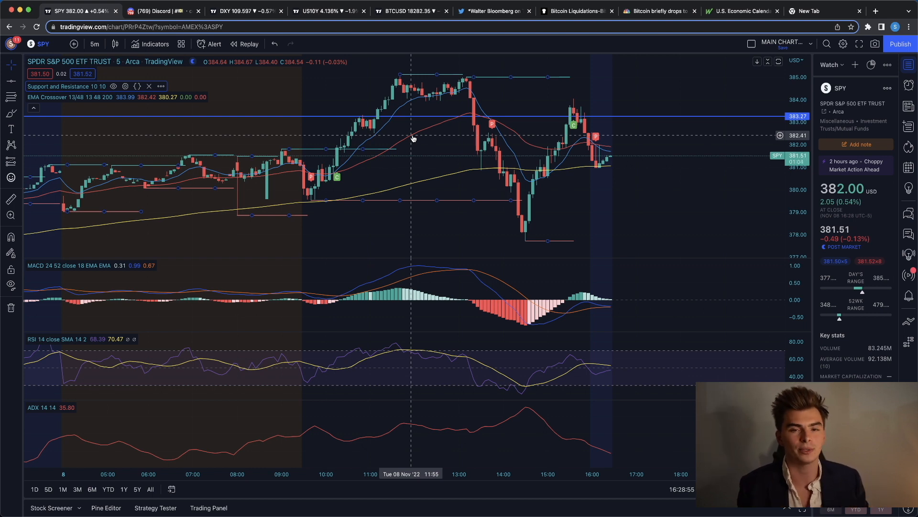
mouse_move(458, 277)
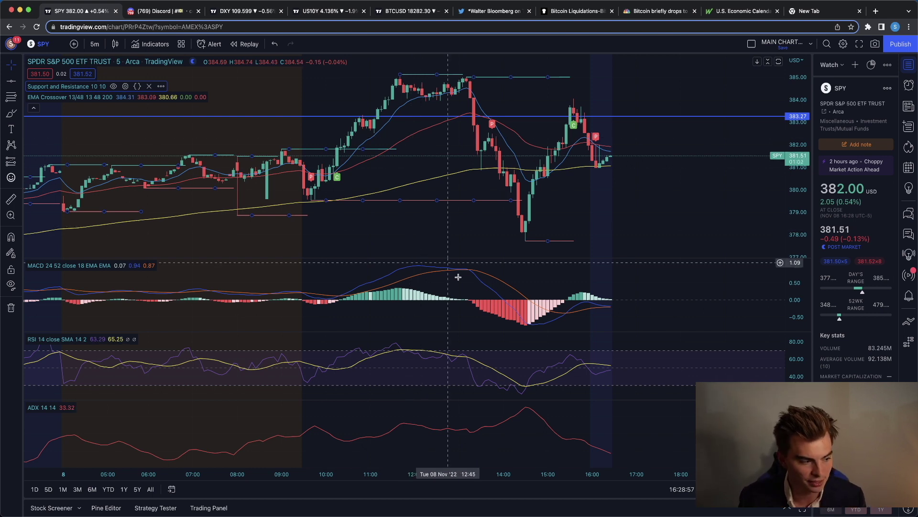
mouse_move(489, 310)
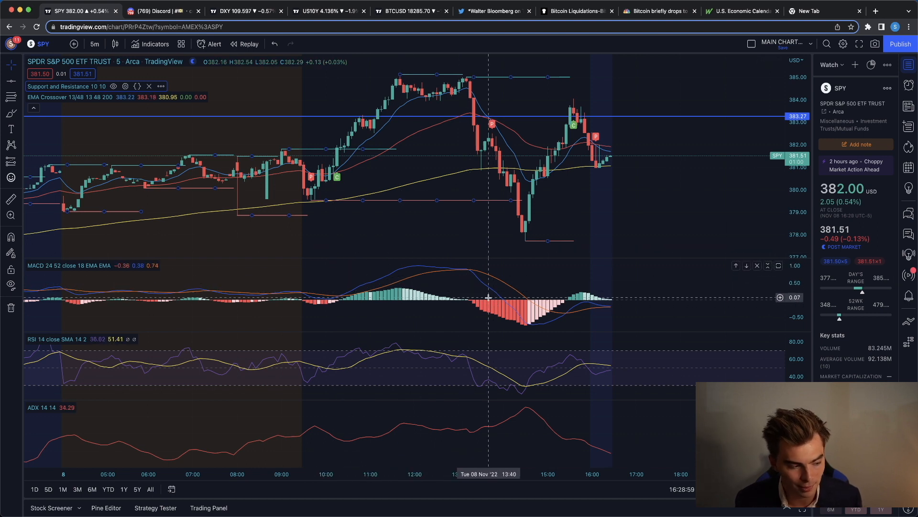
mouse_move(357, 341)
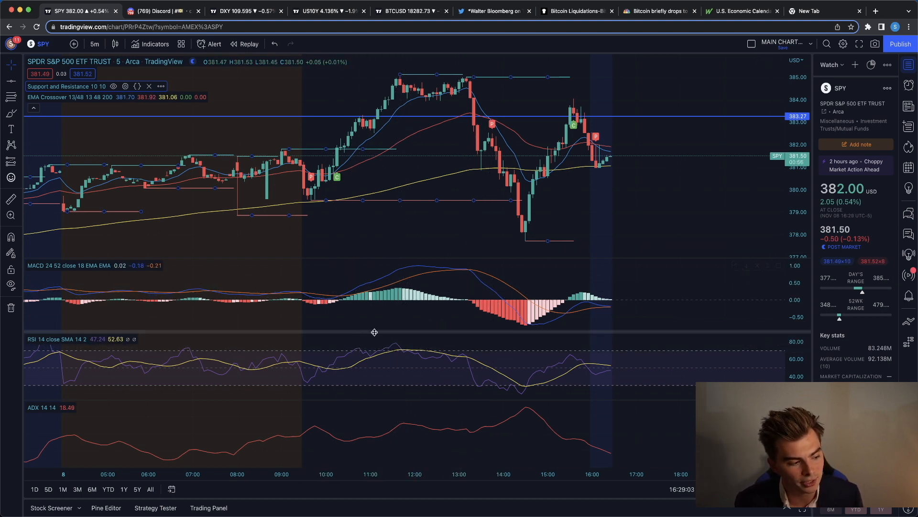
mouse_move(425, 353)
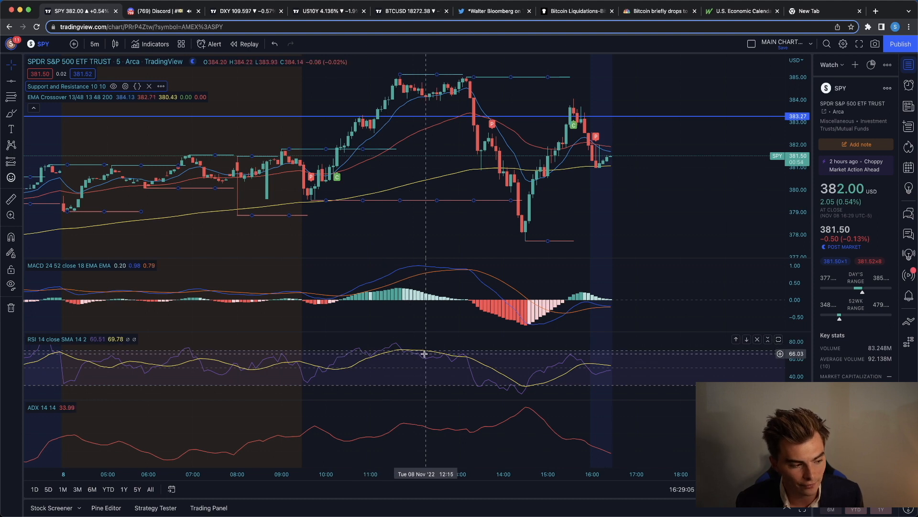
mouse_move(415, 311)
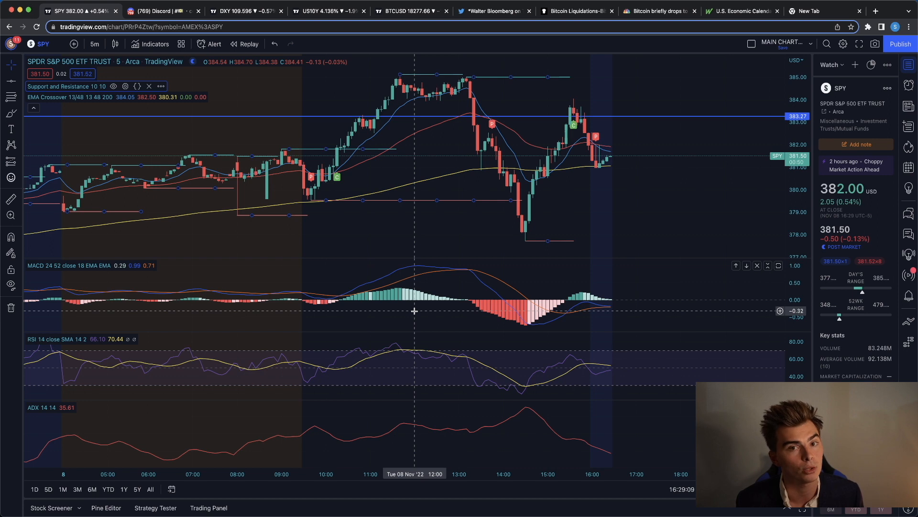
mouse_move(401, 89)
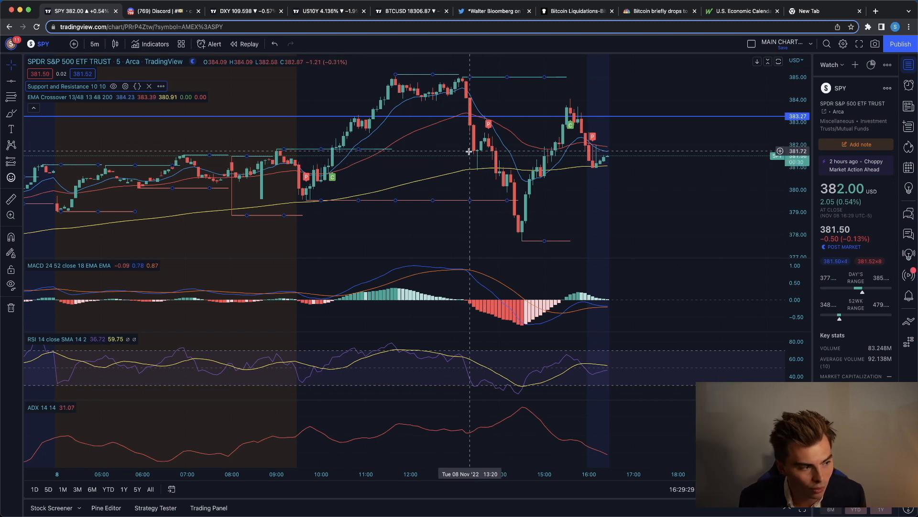
mouse_move(477, 172)
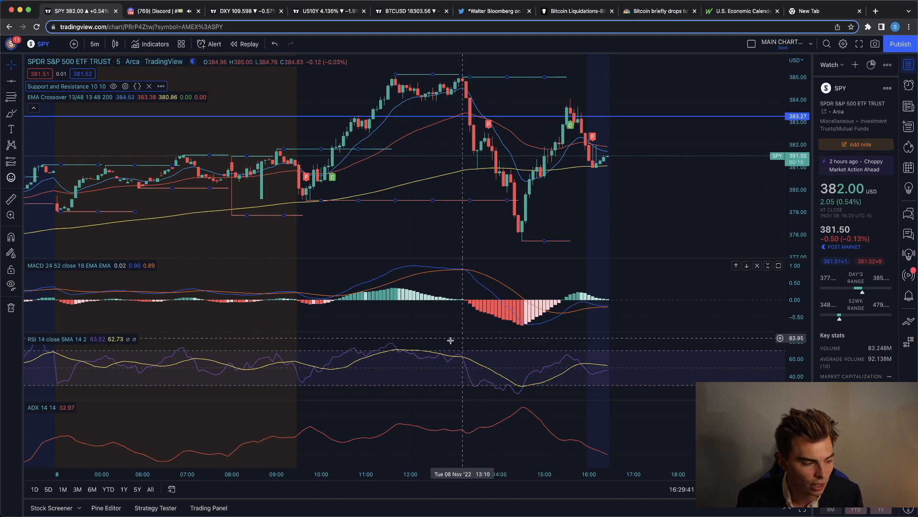
mouse_move(428, 139)
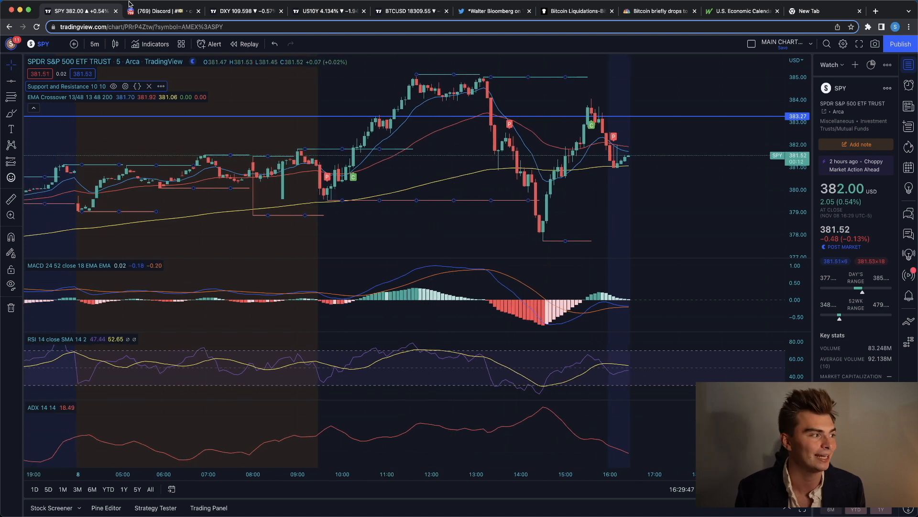
left_click(158, 9)
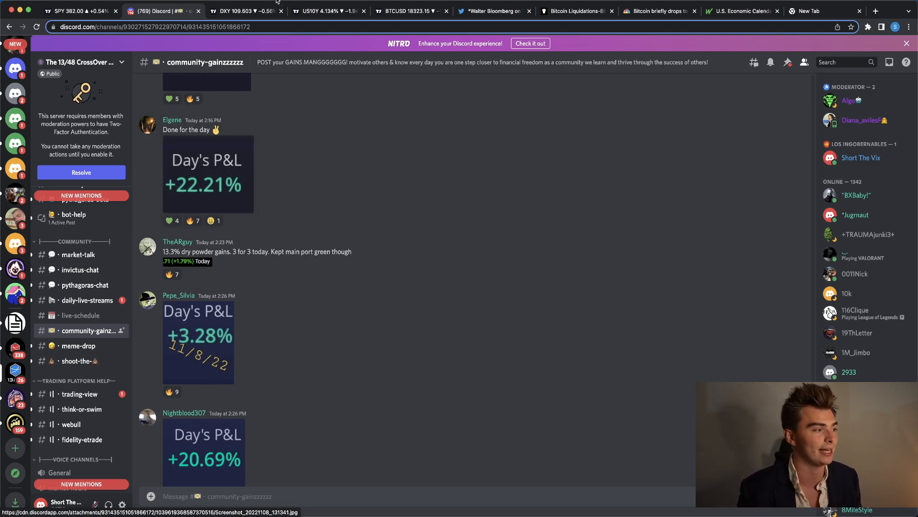
Switch to the TradingView U.S. Dollar Index 5-minute chart tab
left_click(250, 10)
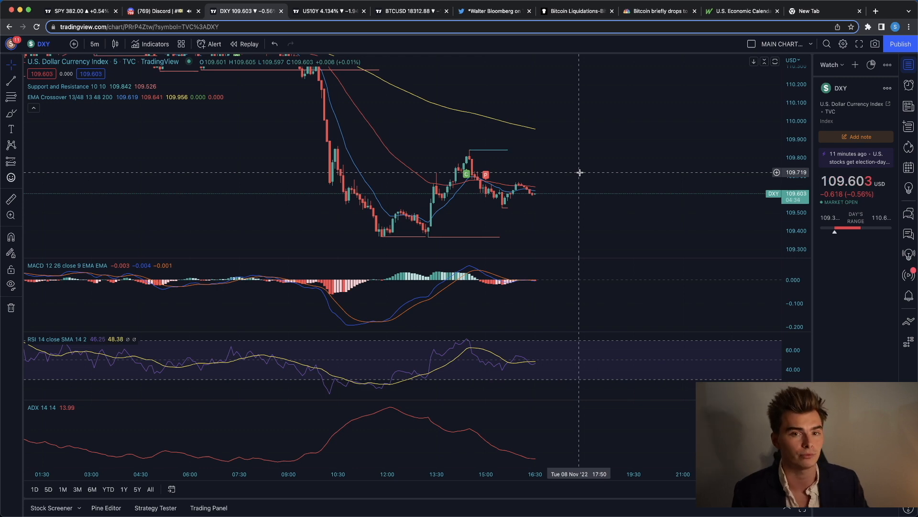
View the US10Y yield chart briefly, then switch to the BTCUSD 5-minute chart
left_click(328, 9)
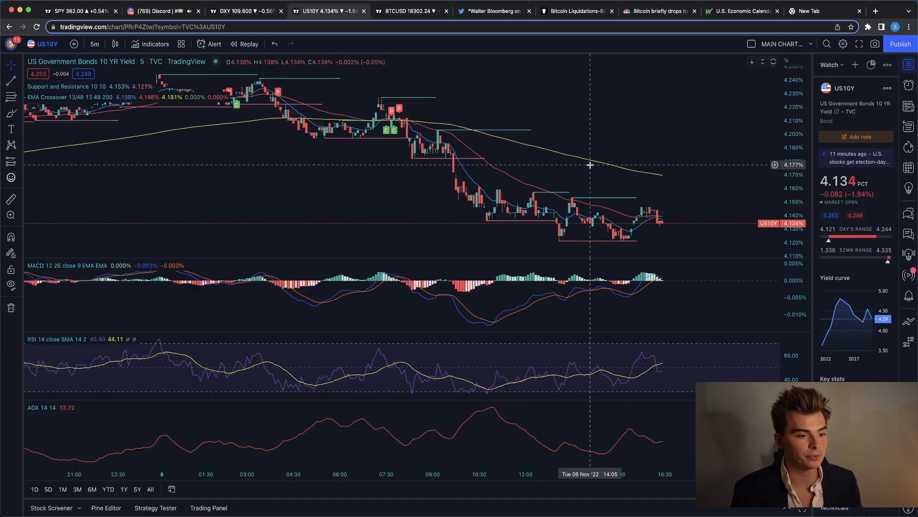
mouse_move(408, 24)
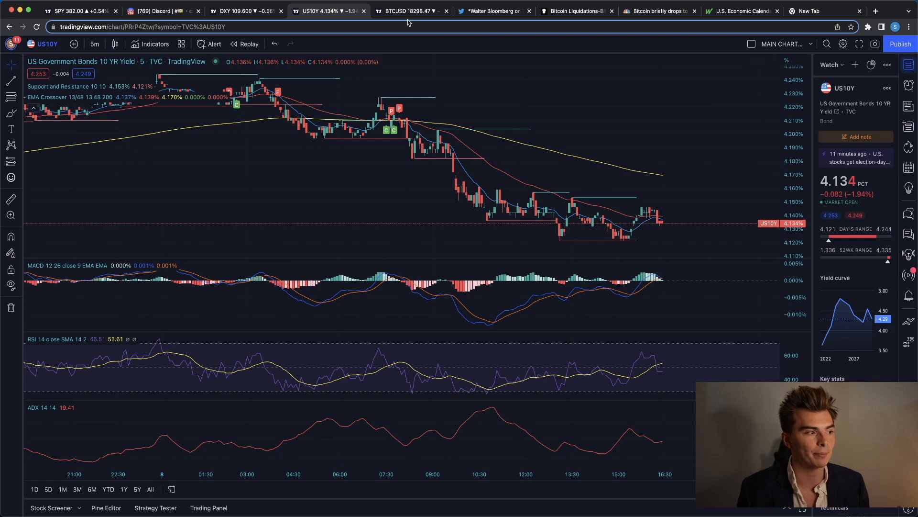
left_click(407, 11)
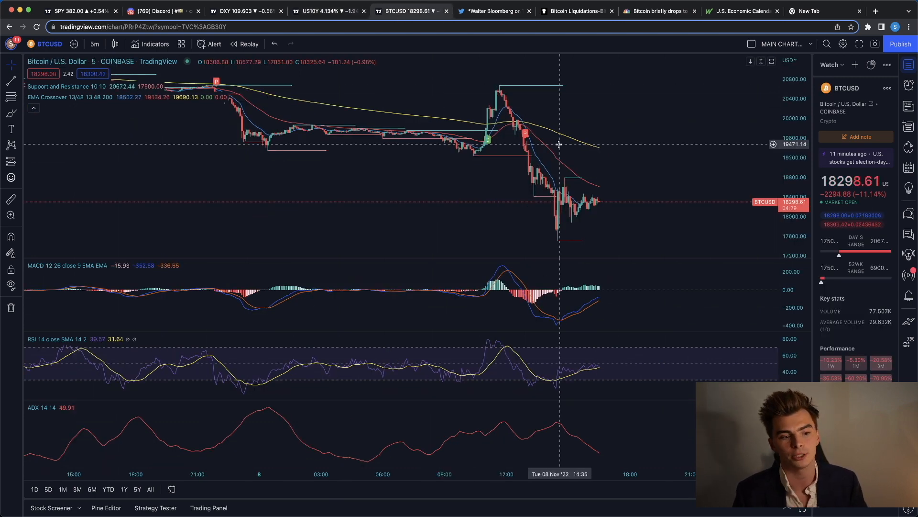
mouse_move(640, 171)
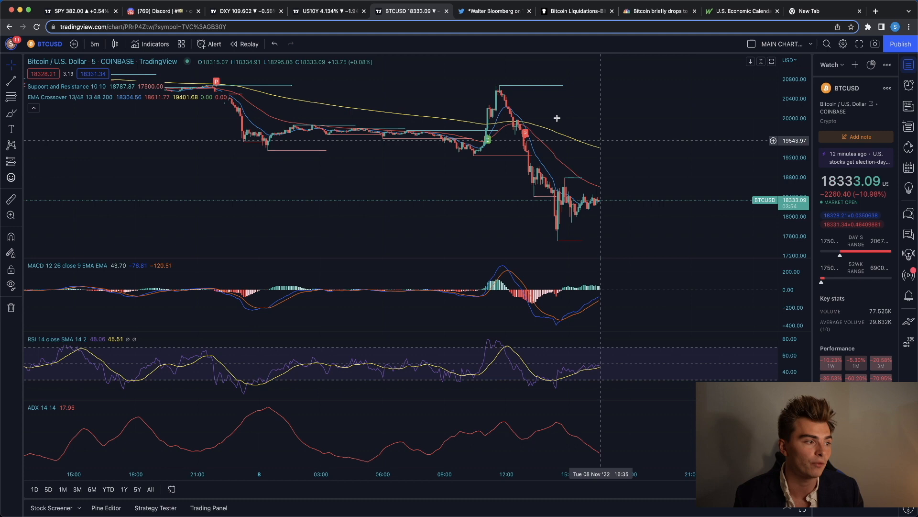
Switch to the Walter Bloomberg tweet about $6 billion FTX net withdrawals
left_click(494, 10)
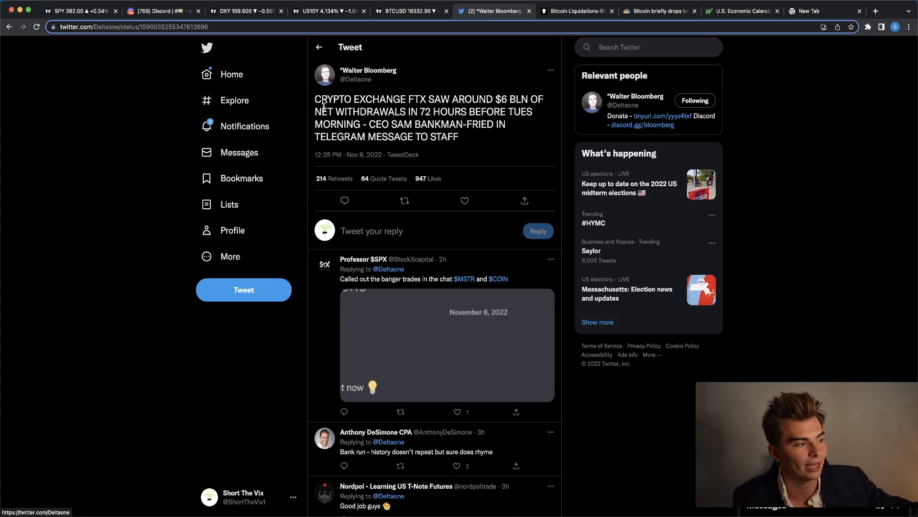
mouse_move(435, 97)
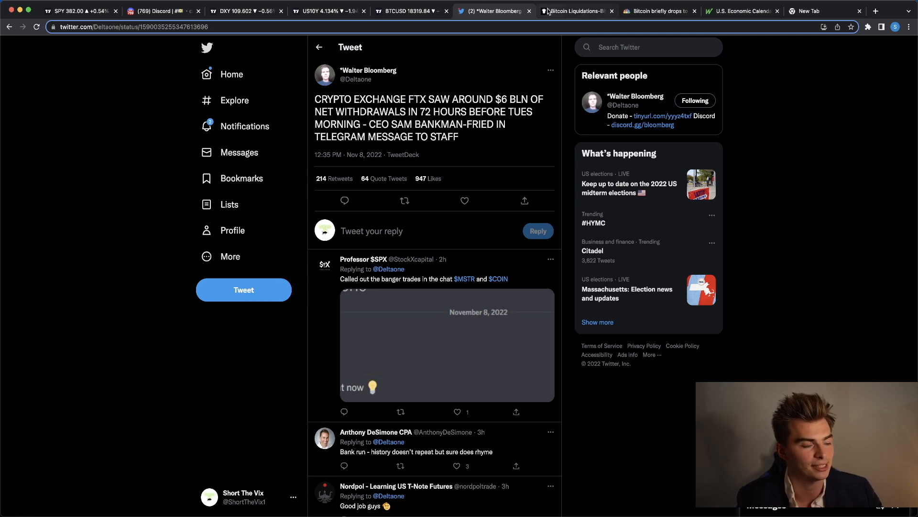
Open the Coinglass liquidation page and scroll to the per-exchange breakdown
left_click(574, 10)
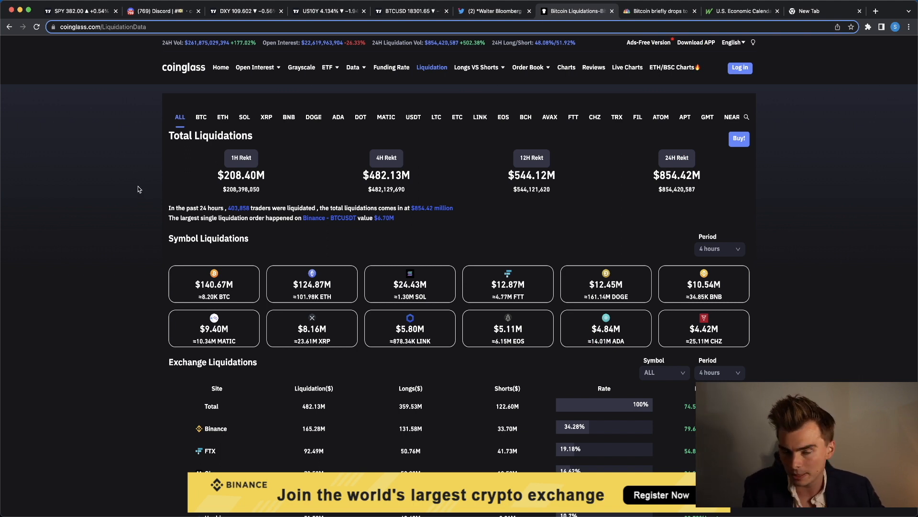
mouse_move(633, 145)
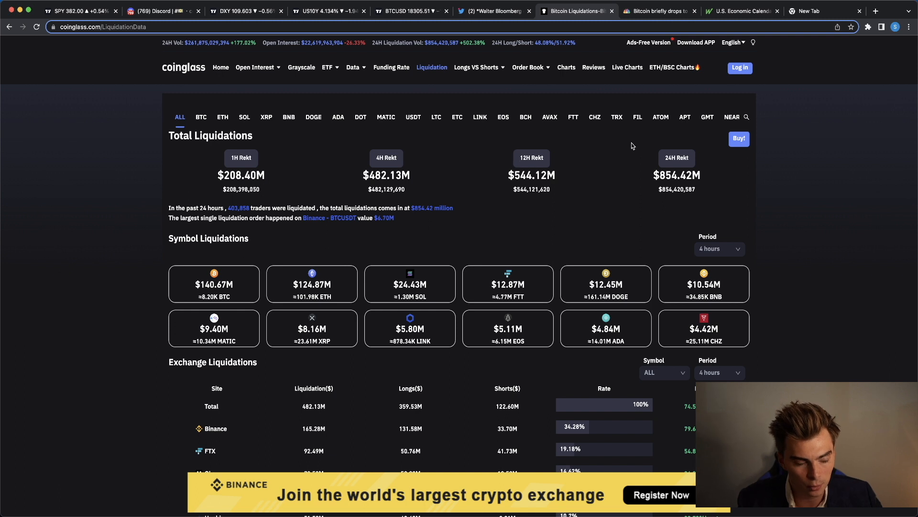
mouse_move(621, 160)
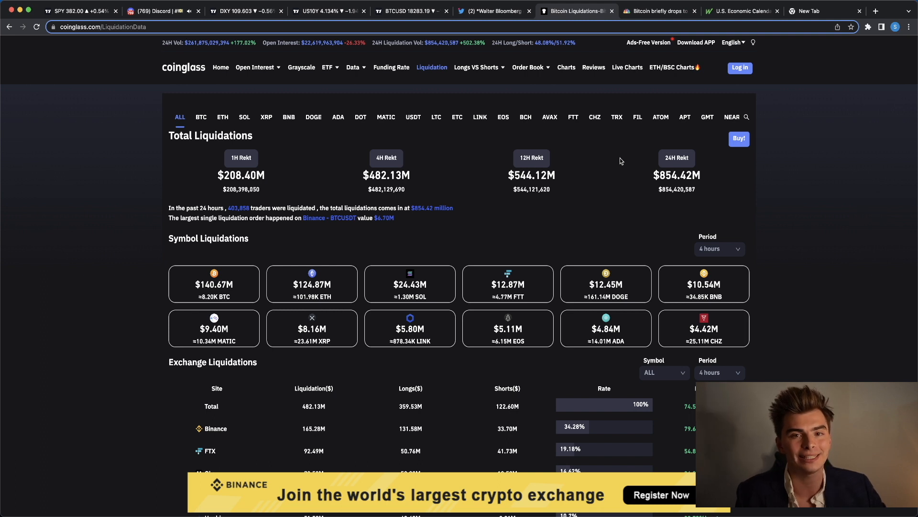
scroll("down", 3)
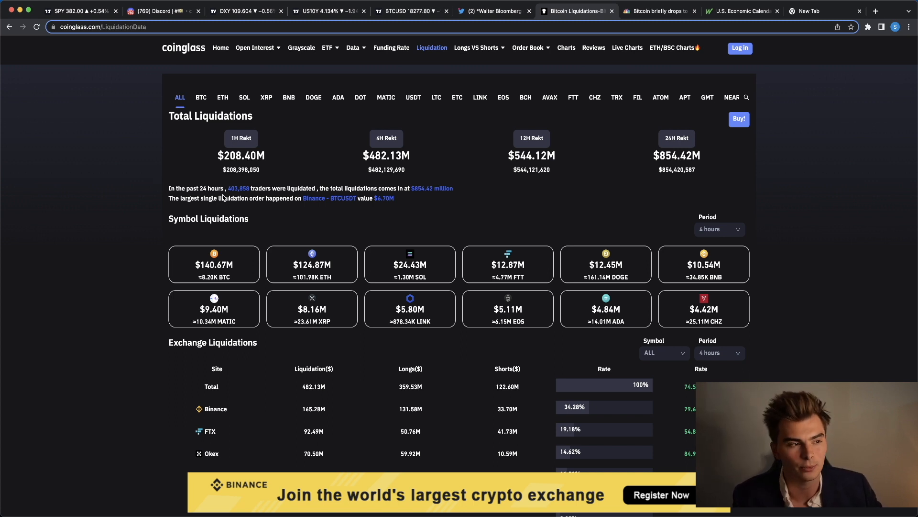
mouse_move(656, 10)
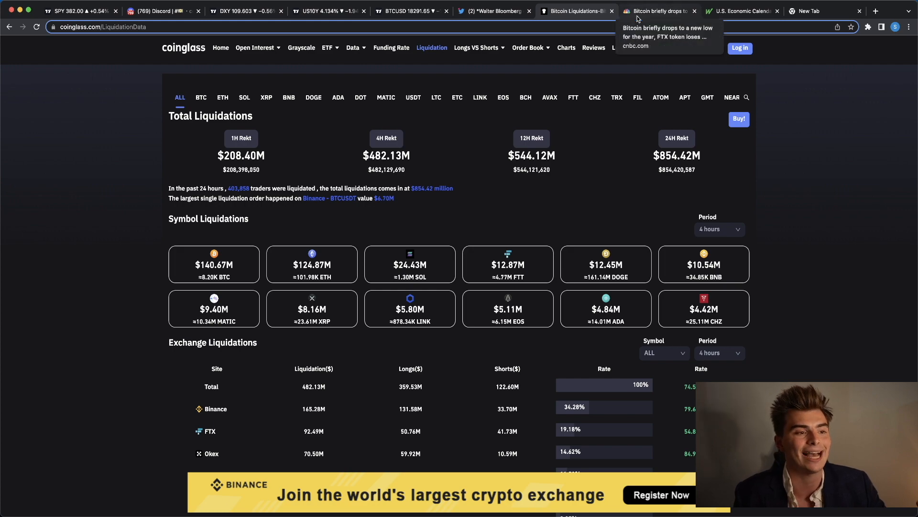
Open the CNBC Bitcoin yearly-low article and scroll down to the FTX Token price chart
left_click(660, 11)
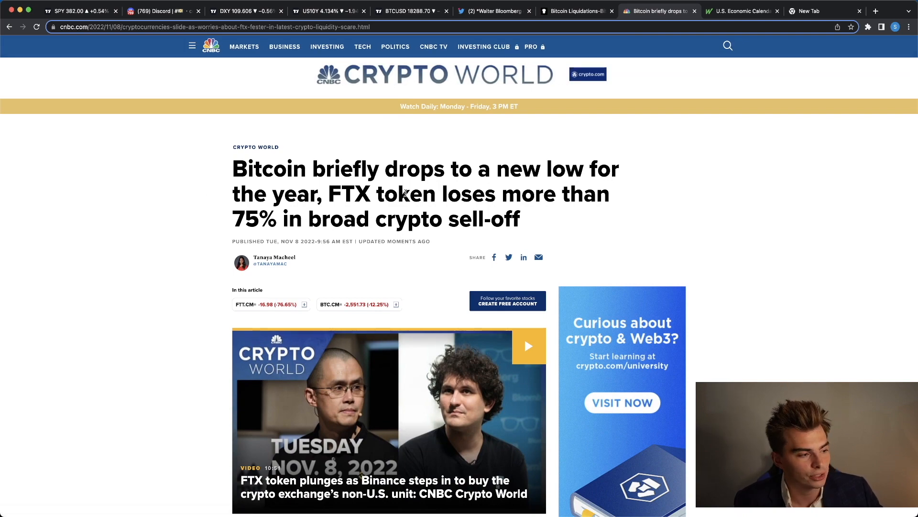
mouse_move(200, 201)
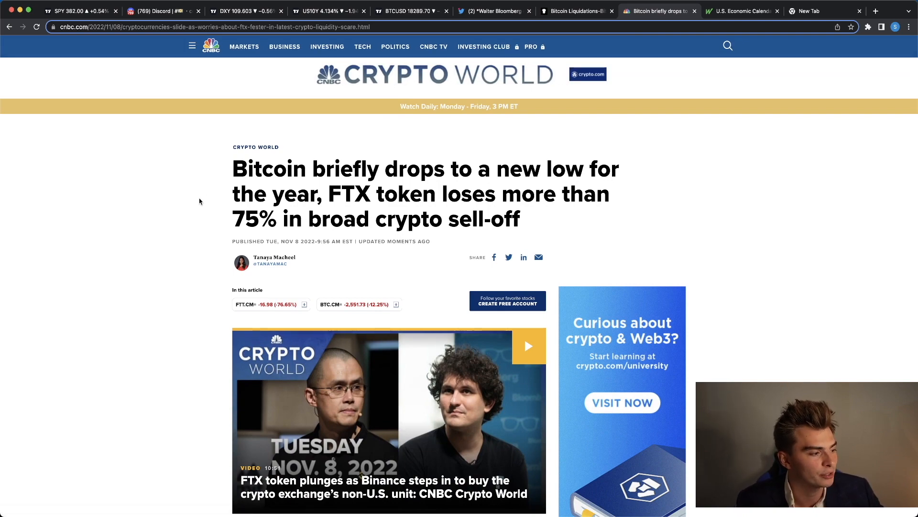
scroll("down", 3)
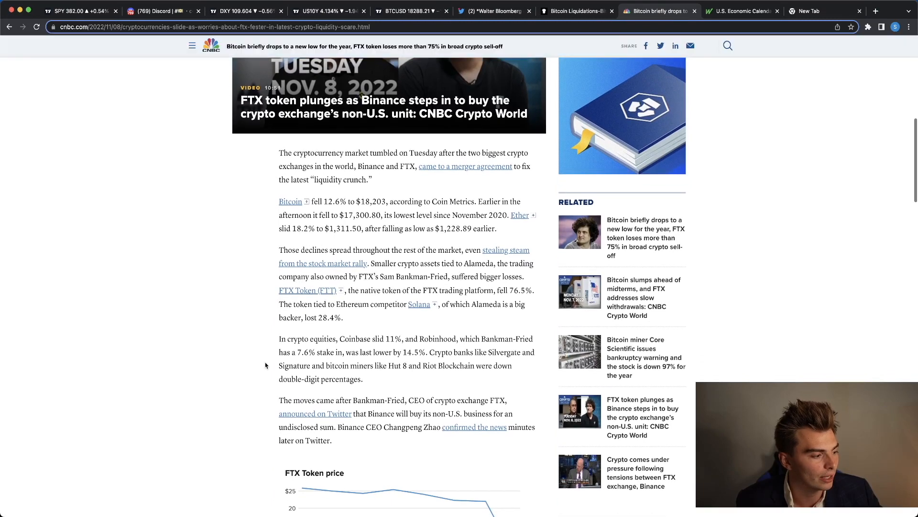
scroll("down", 3)
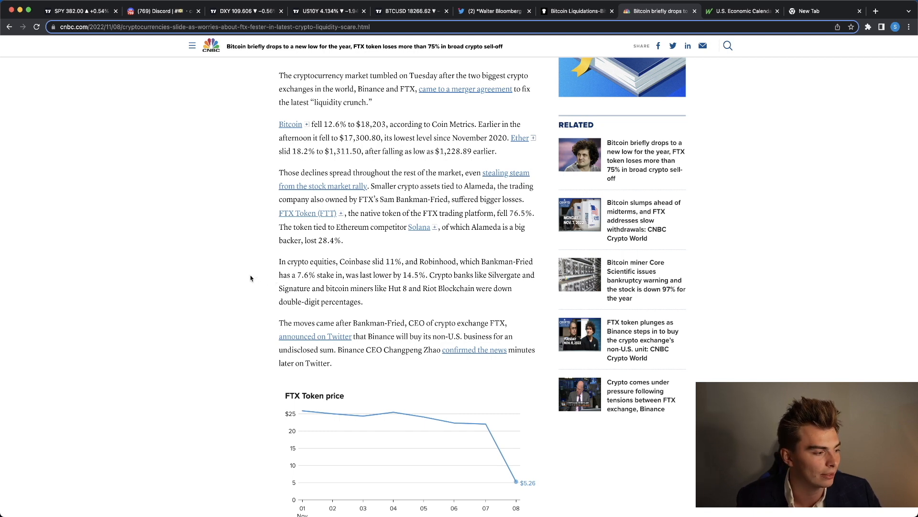
scroll("down", 3)
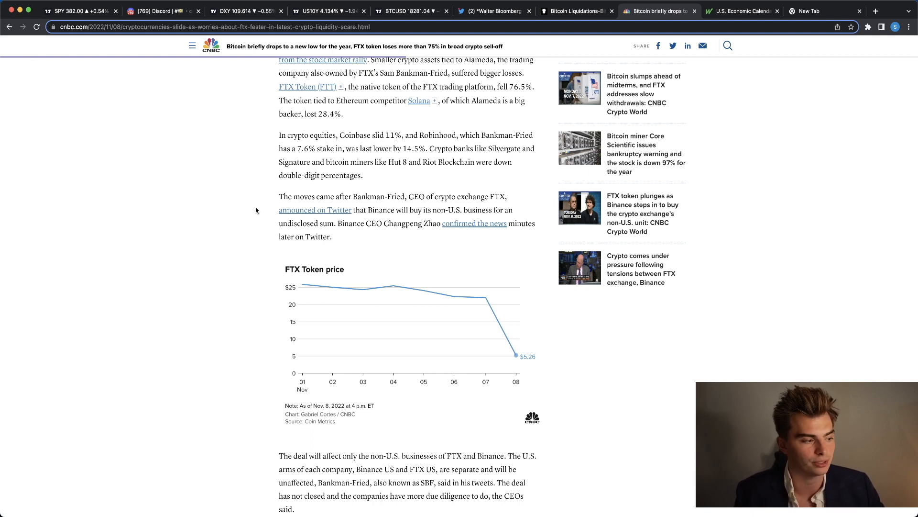
Scroll past the FTX Token chart to 'A rumor that sparked a bank run'
scroll("down", 3)
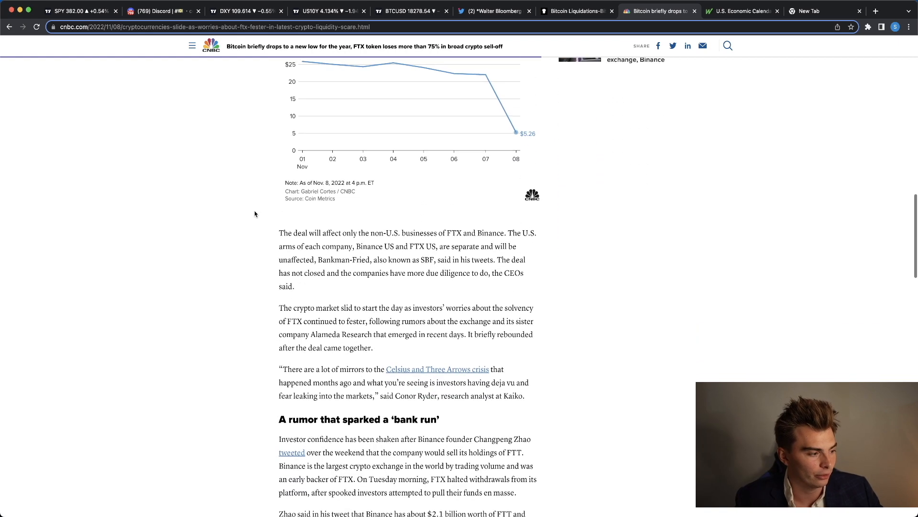
scroll("down", 3)
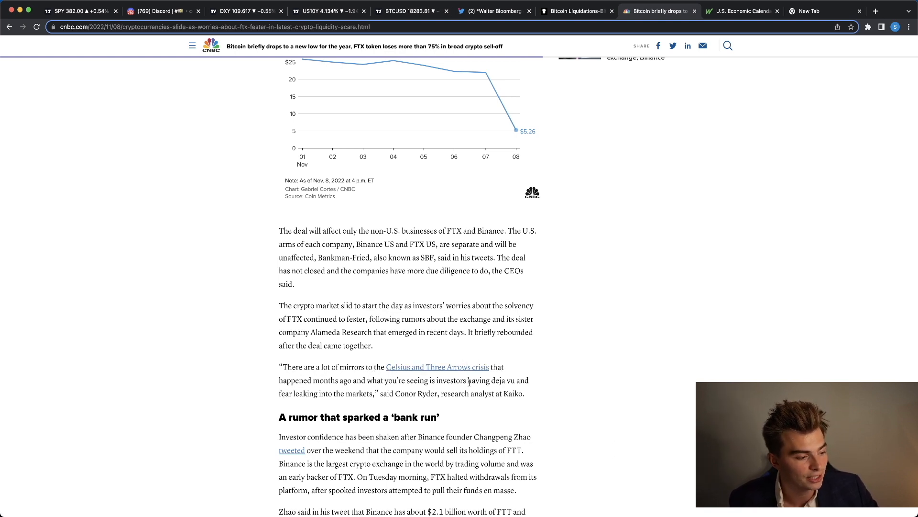
mouse_move(266, 377)
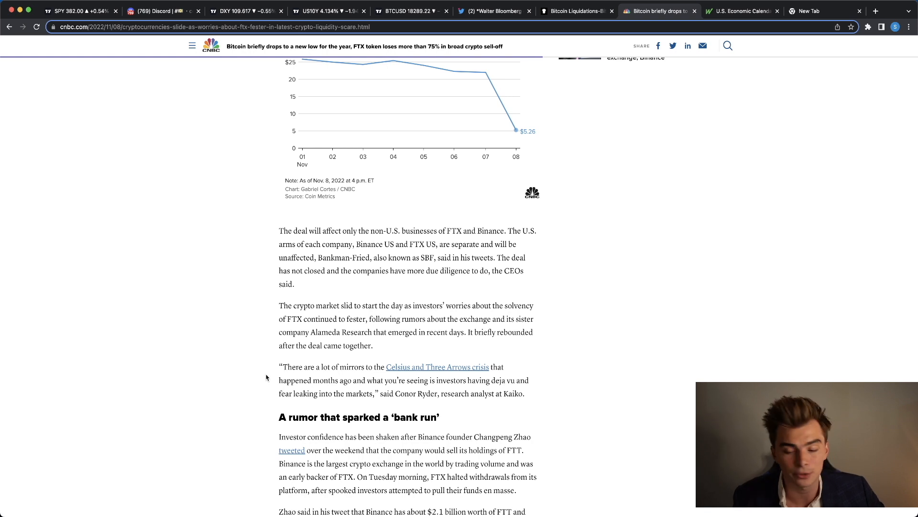